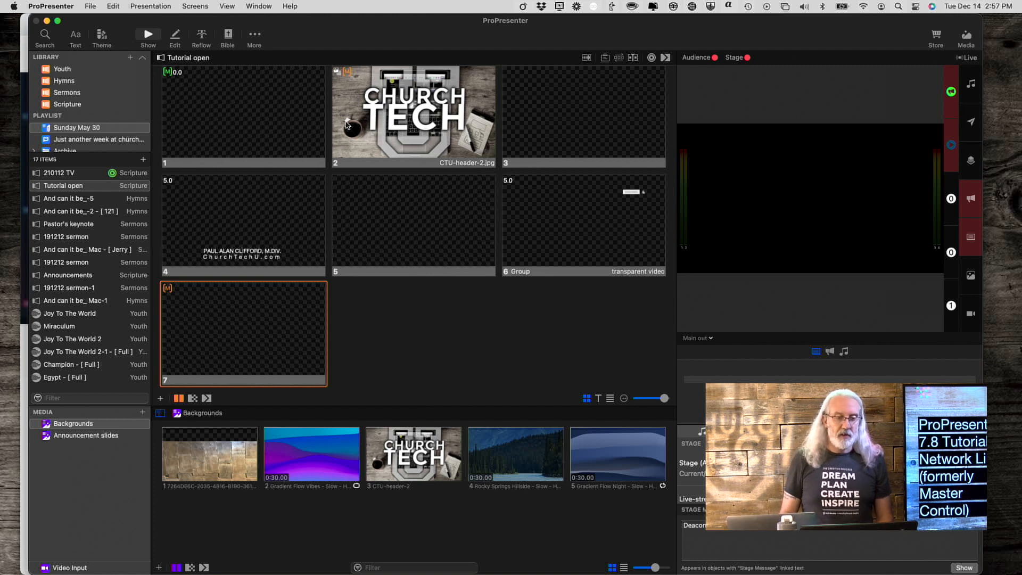
mouse_move(363, 31)
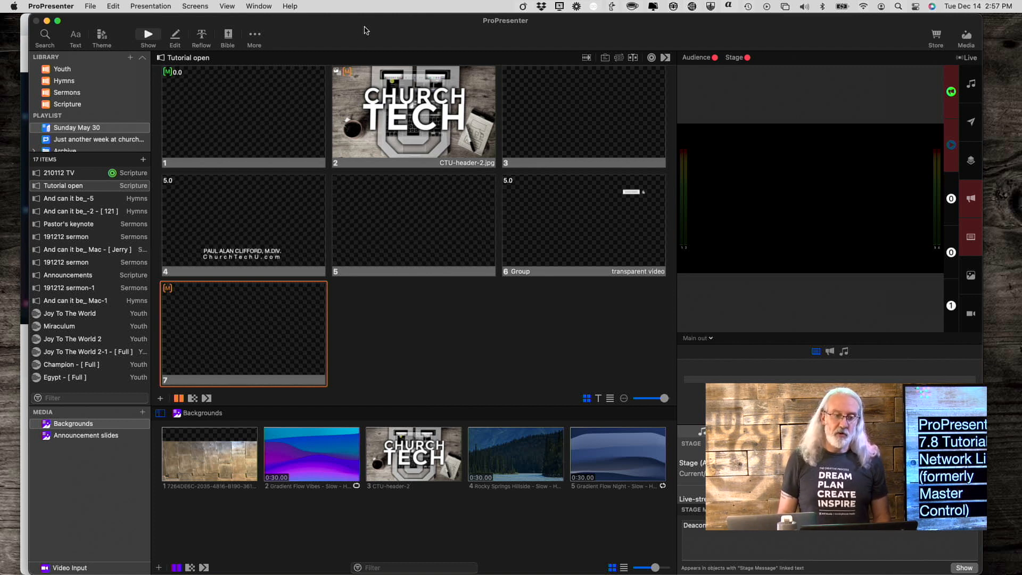
mouse_move(266, 20)
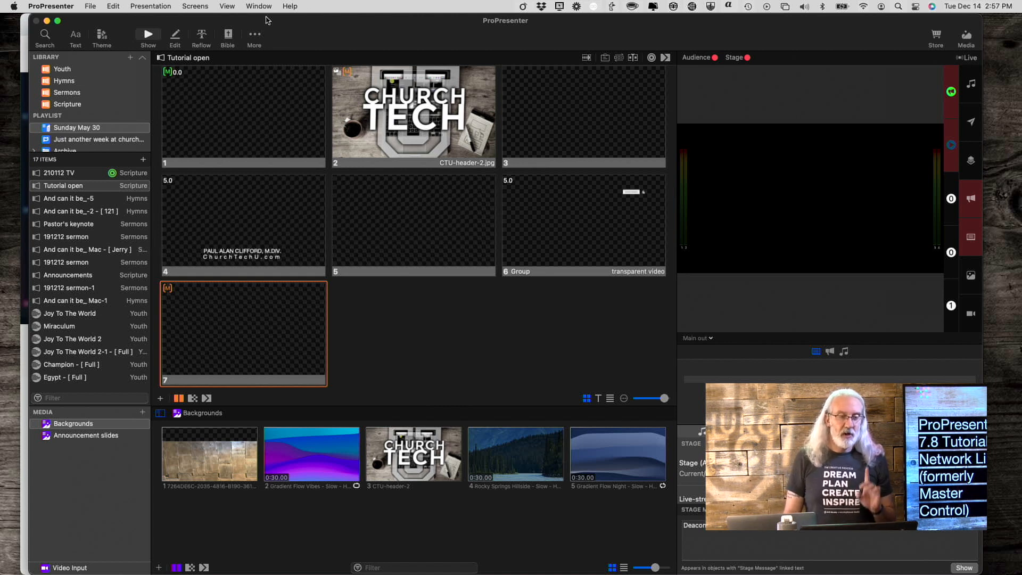
Step: Open ProPresenter's Preferences on the Network page
left_click(51, 6)
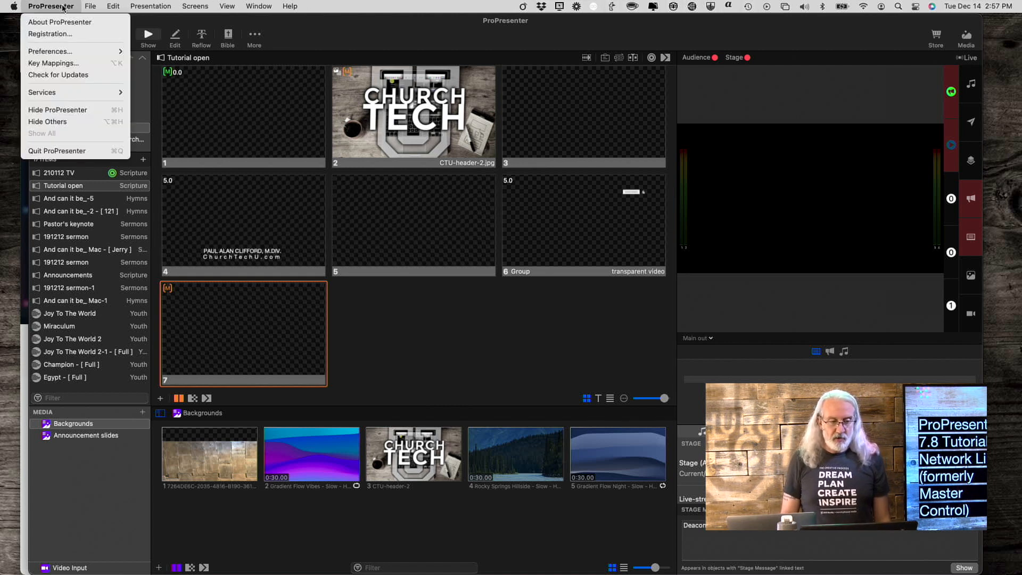
mouse_move(49, 51)
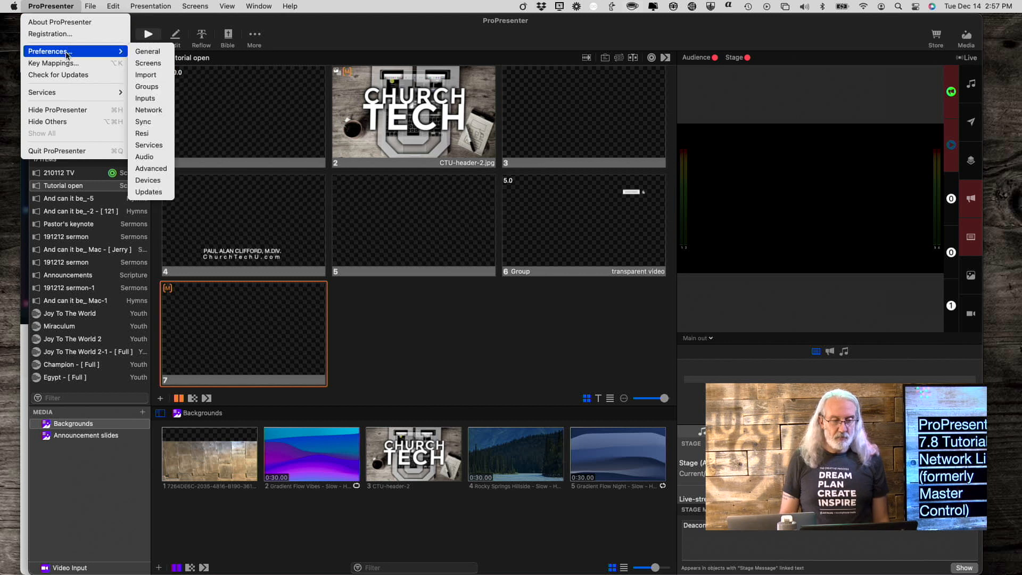
mouse_move(151, 109)
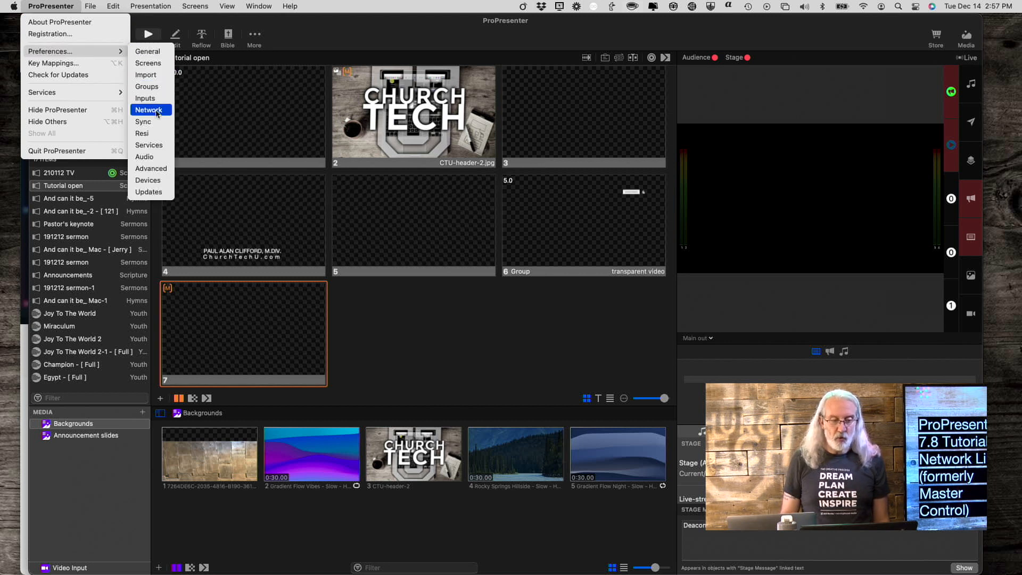
left_click(149, 110)
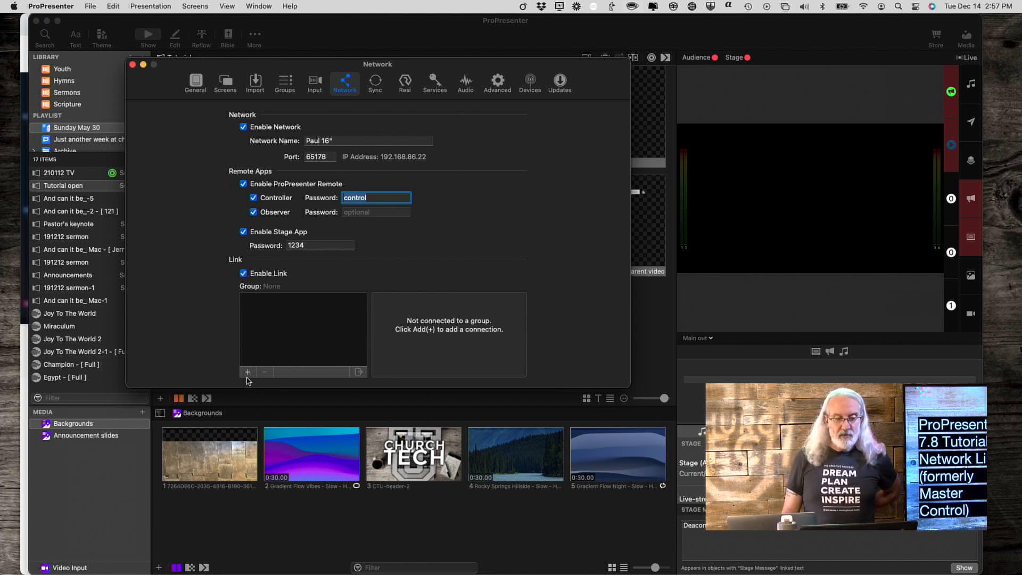
left_click(247, 372)
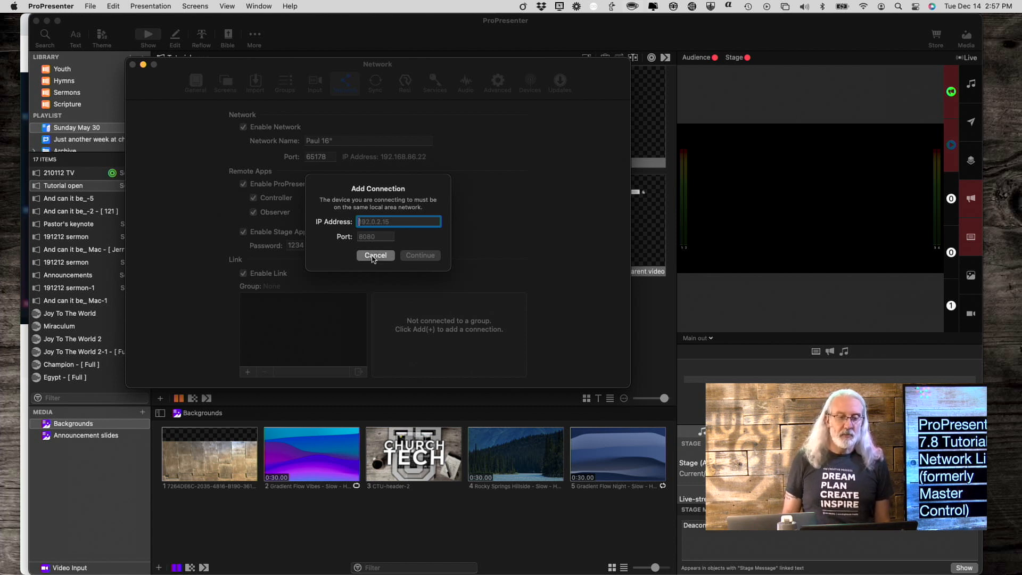
left_click(375, 255)
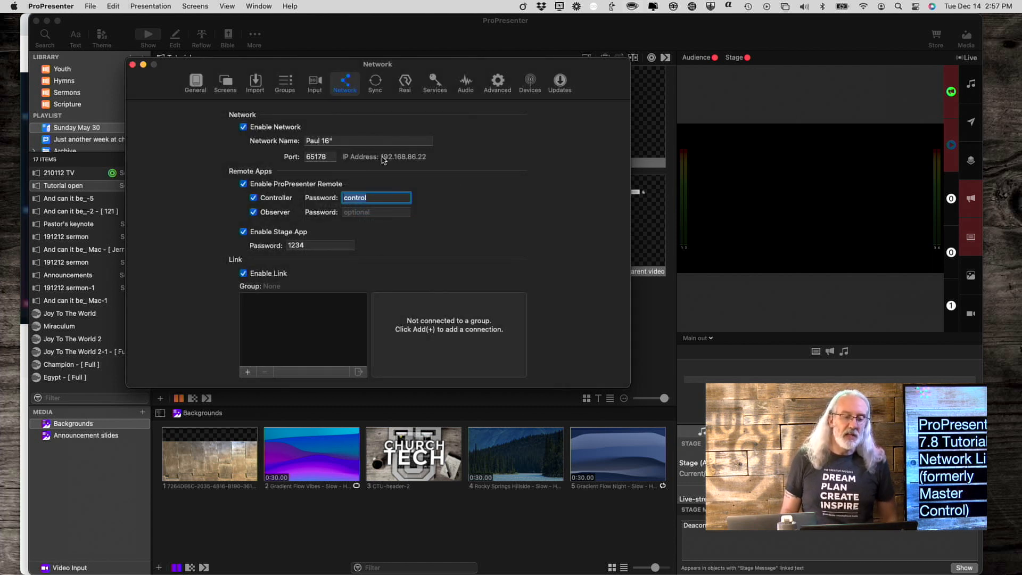
mouse_move(424, 162)
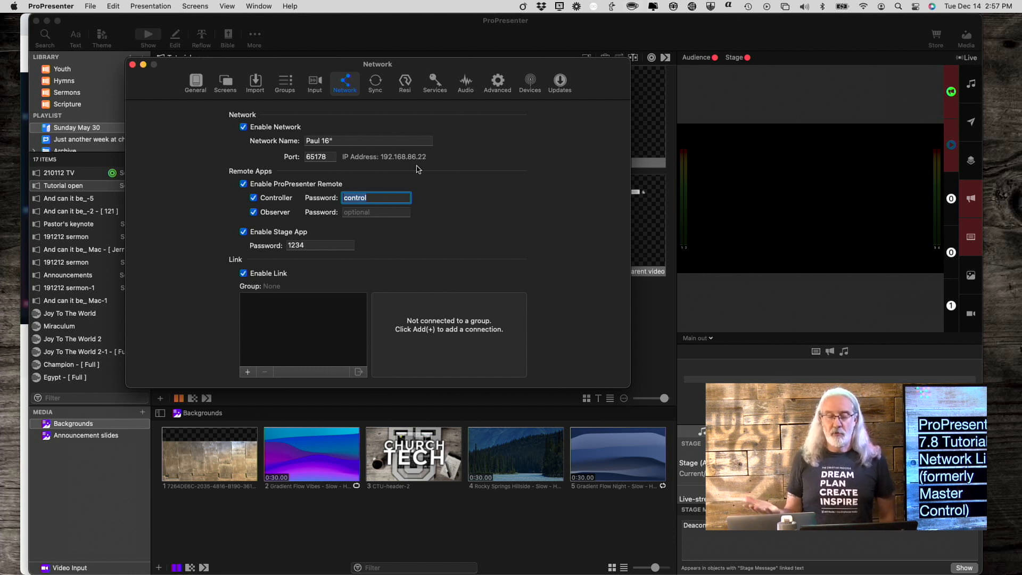
mouse_move(403, 169)
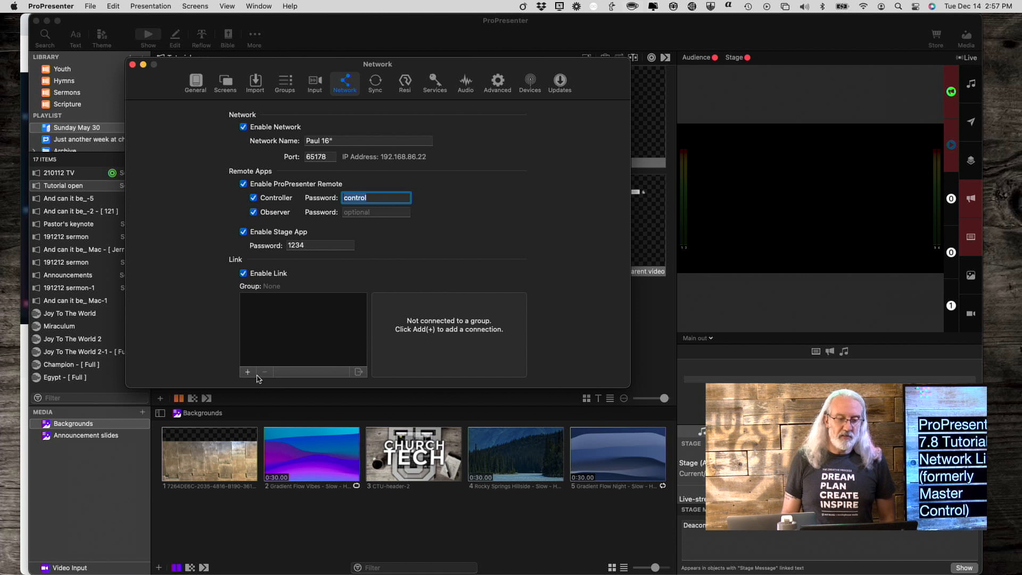
Step: Add a Link connection with IP 192.168.86.30 and port 65178
left_click(247, 372)
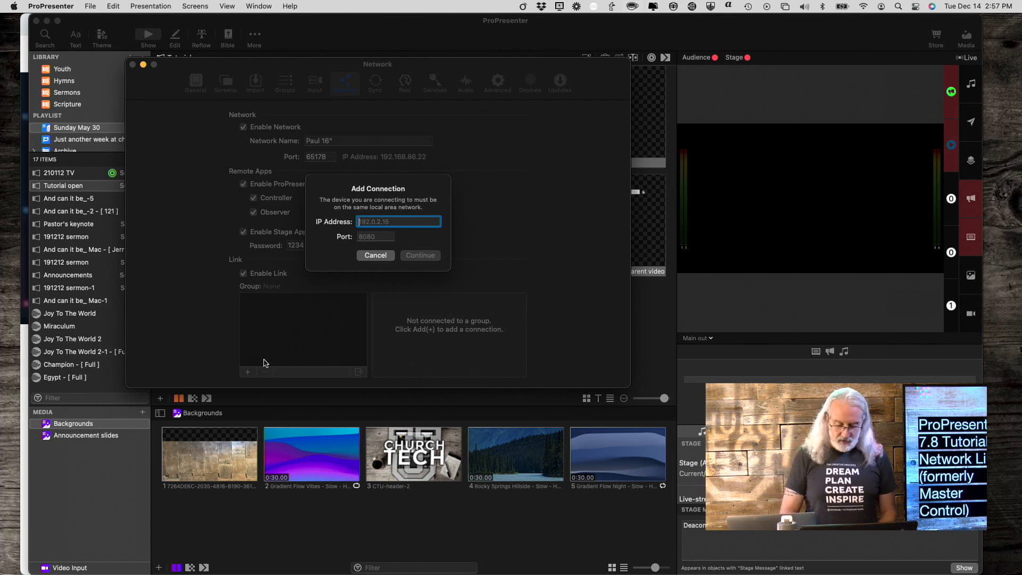
type("192.168.86")
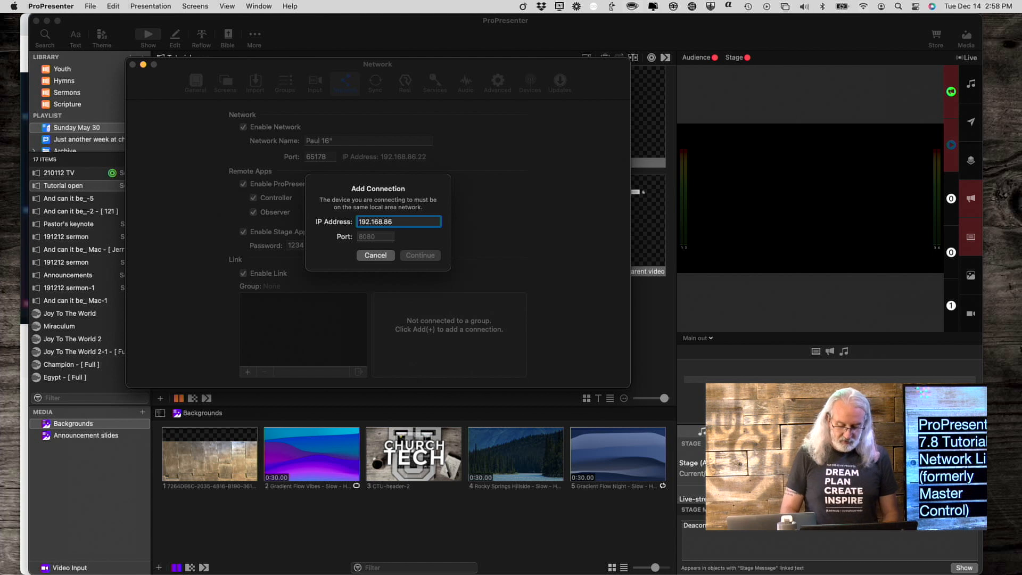
type(".30")
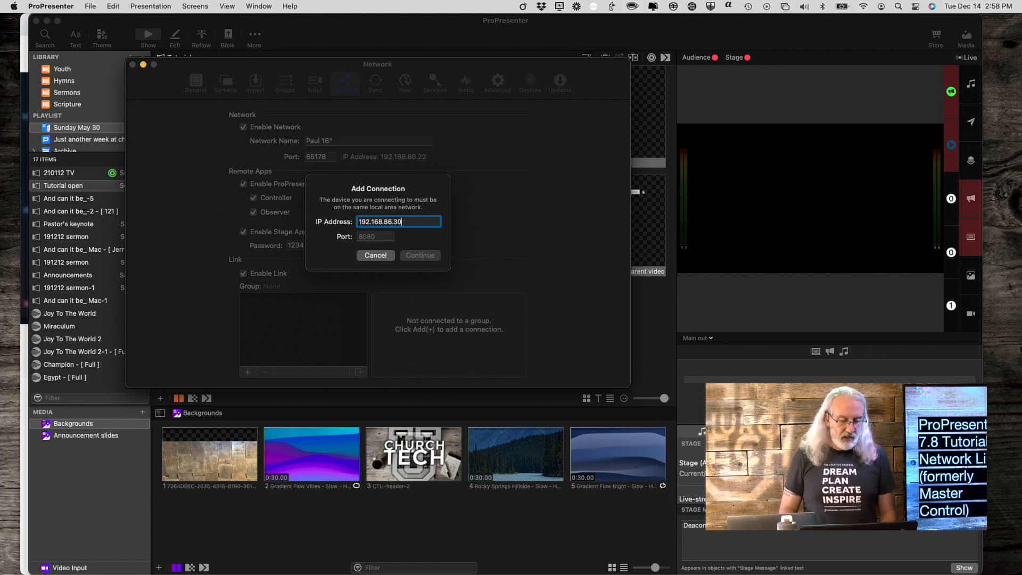
left_click(376, 236)
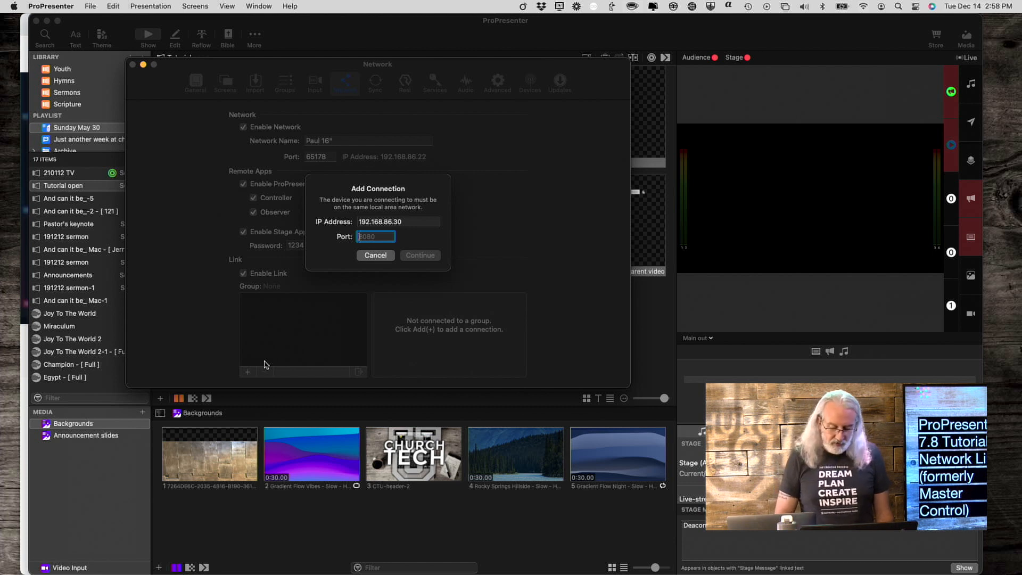
type("65178")
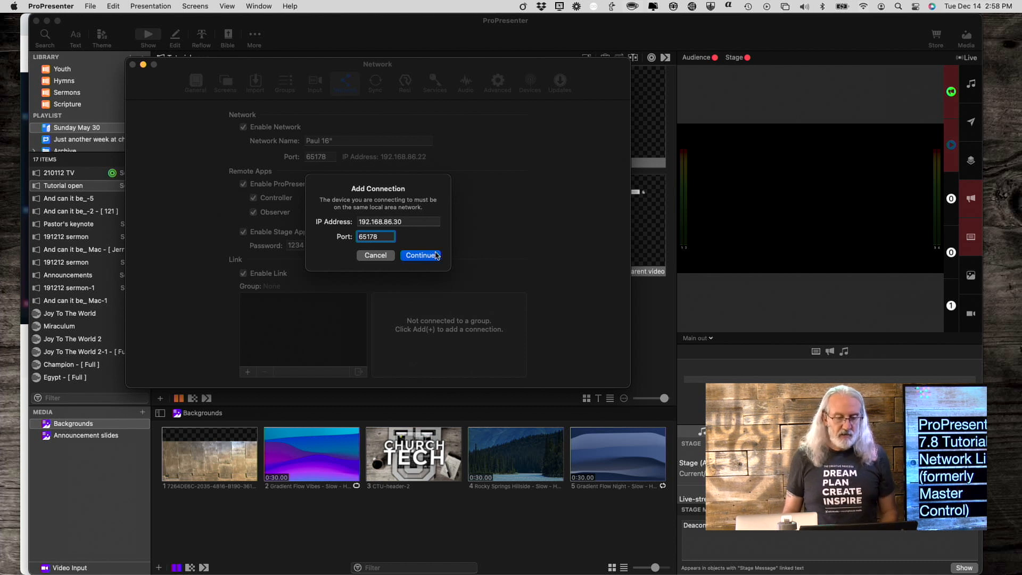
Step: Continue to add the second computer to the Link group and inspect its details
left_click(420, 255)
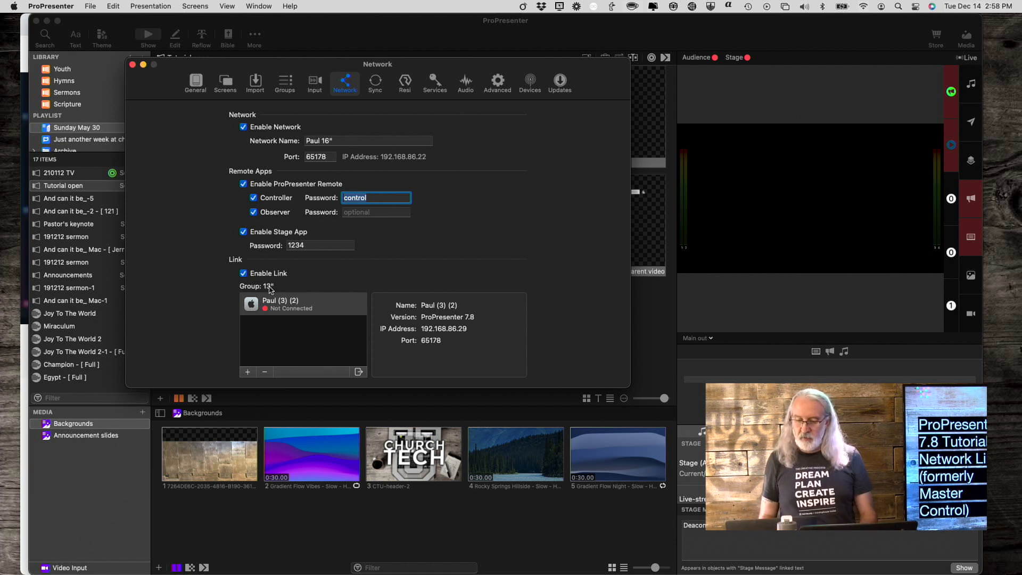
mouse_move(203, 222)
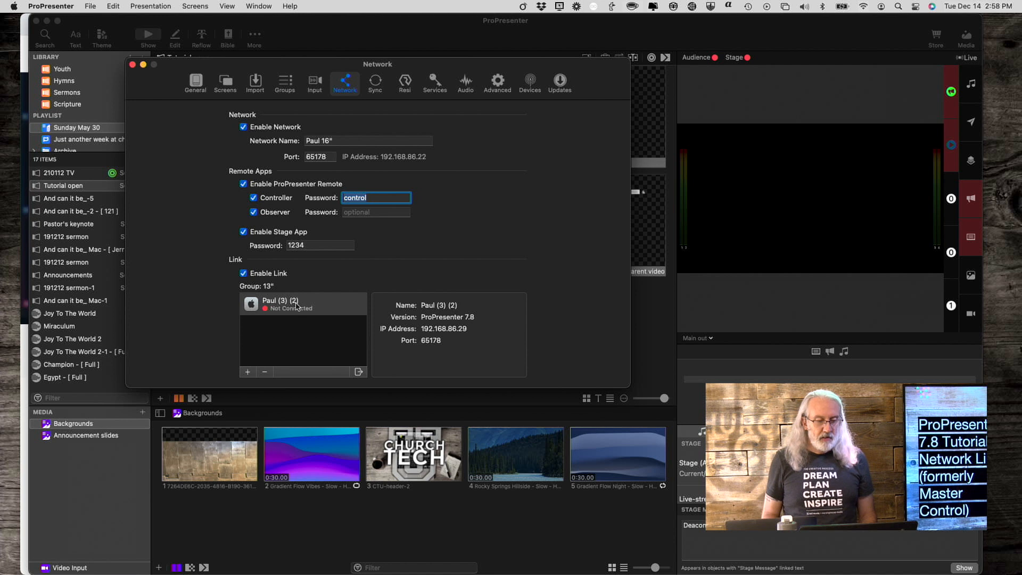
left_click(302, 304)
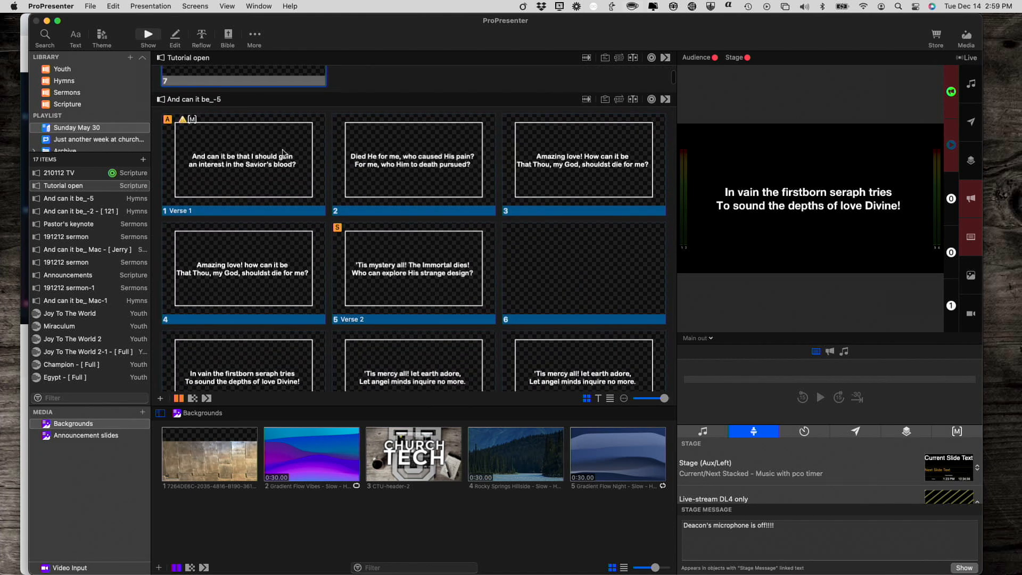
Step: Trigger And can it be_-5 slides ending on Verse 1, then select Tutorial open
left_click(243, 159)
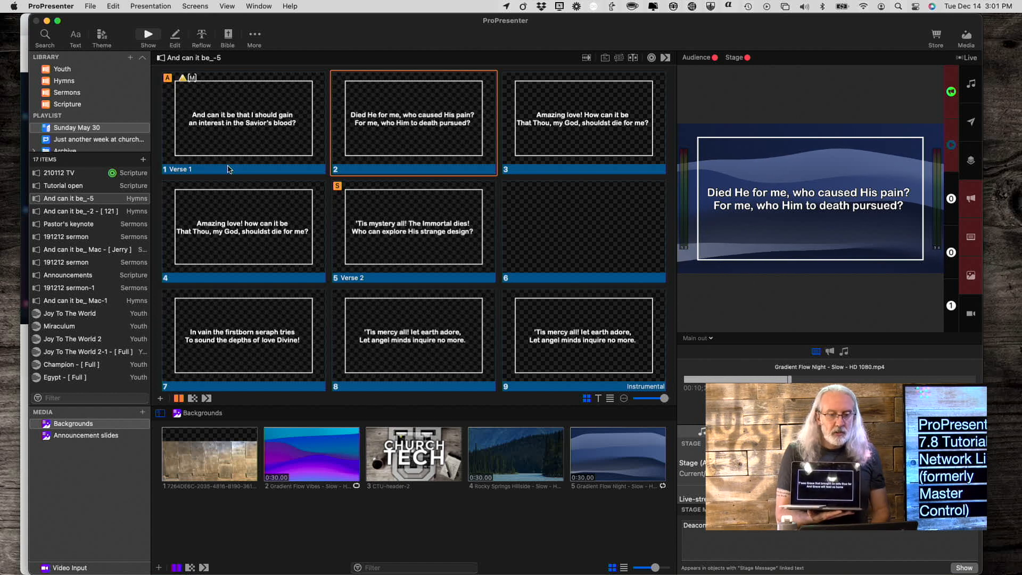
left_click(243, 122)
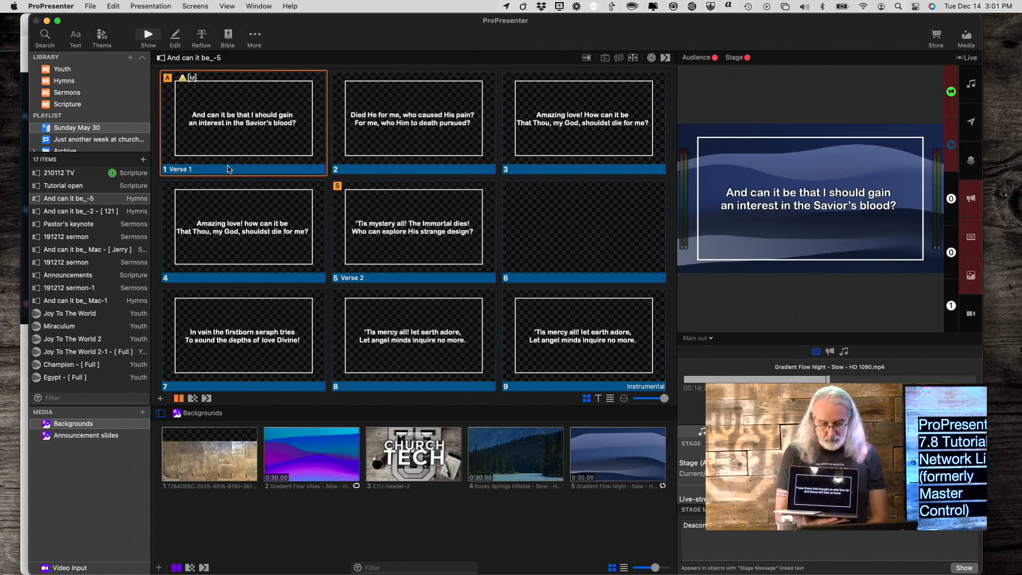
left_click(64, 185)
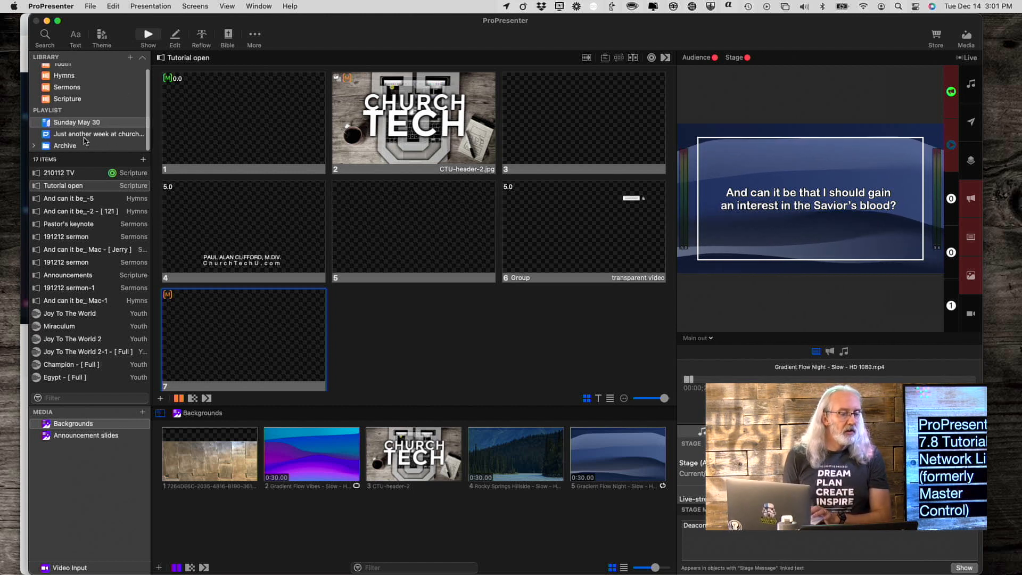
Step: Open Amazing Grace from the second playlist and send slides 1, 2 and 3 live
left_click(101, 134)
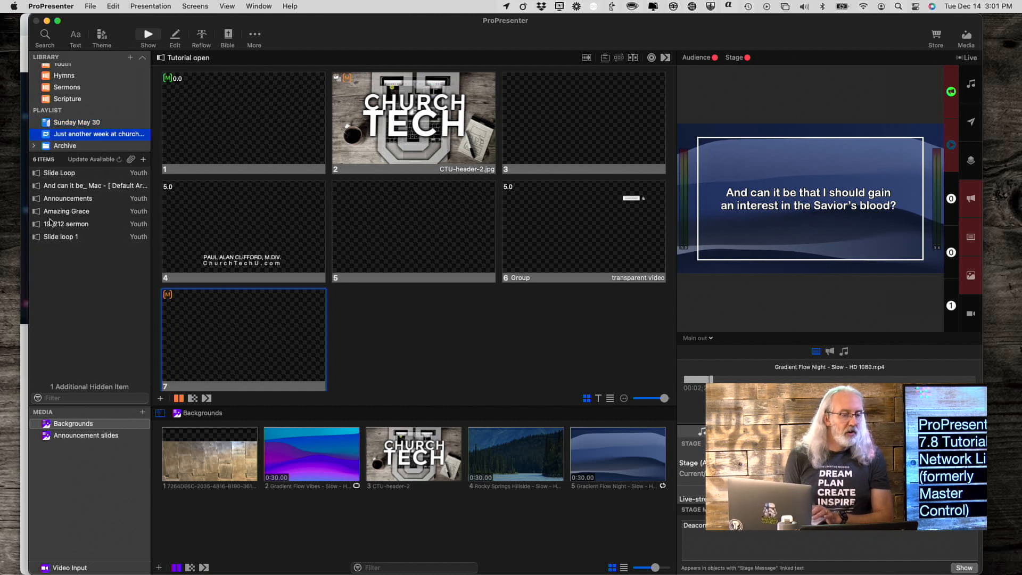
left_click(66, 211)
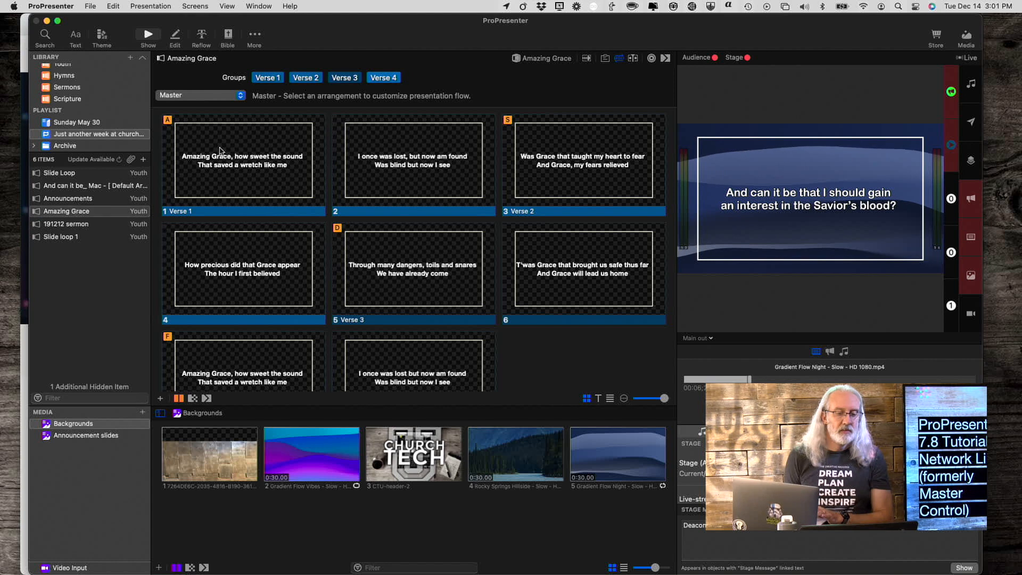
left_click(243, 161)
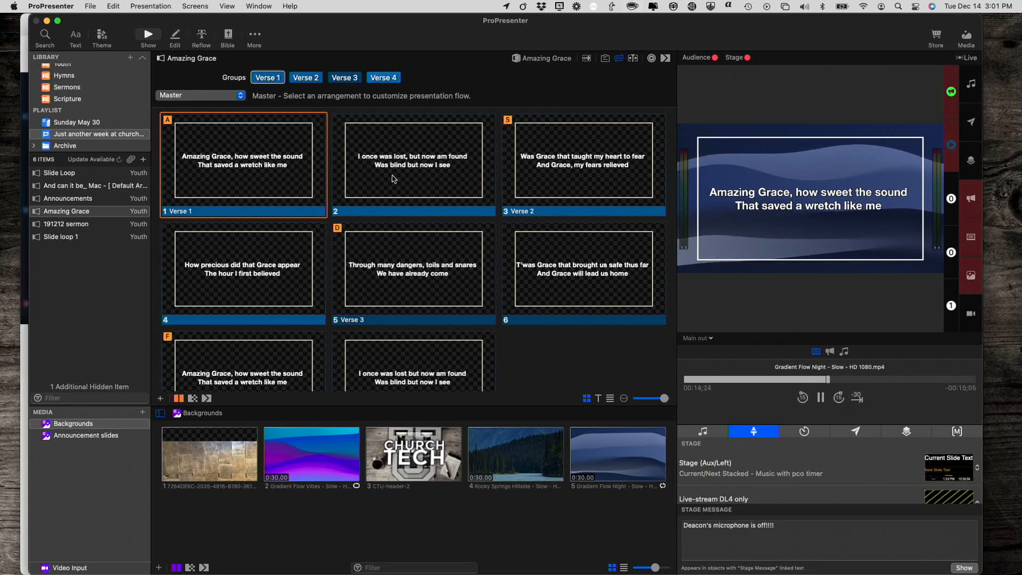
left_click(412, 160)
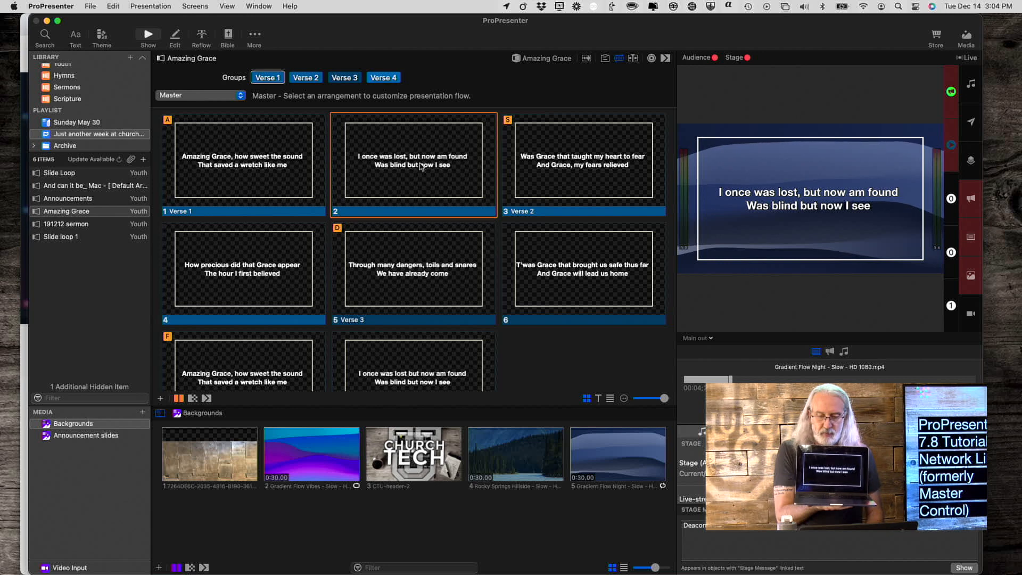
left_click(583, 162)
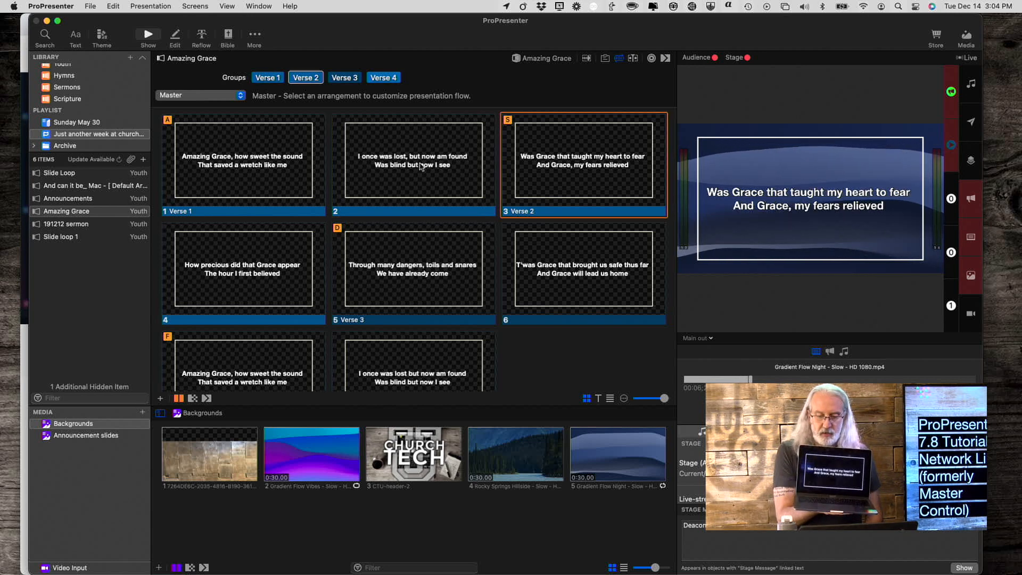